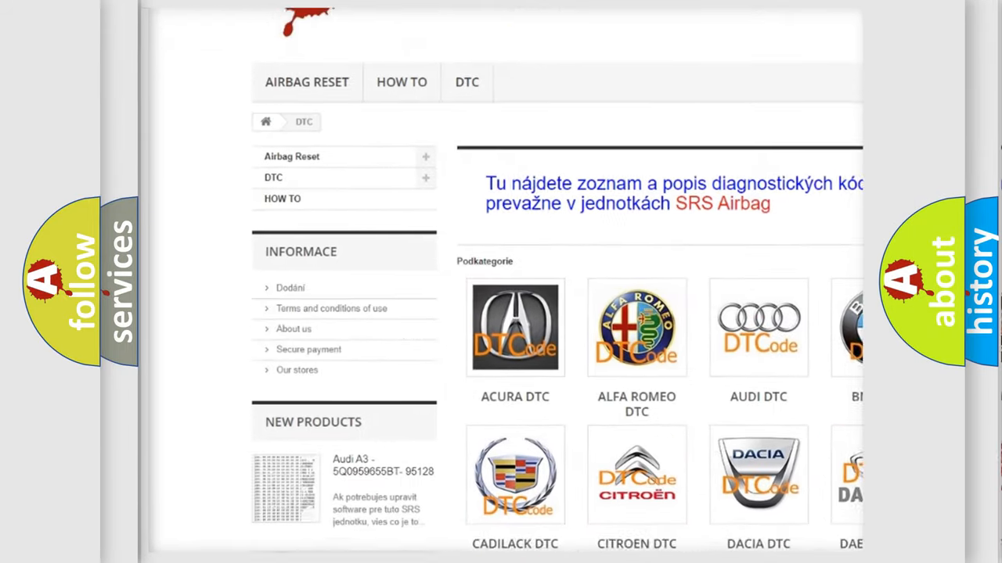
{"action": "scroll", "scroll_direction": "down", "scroll_amount": 3}
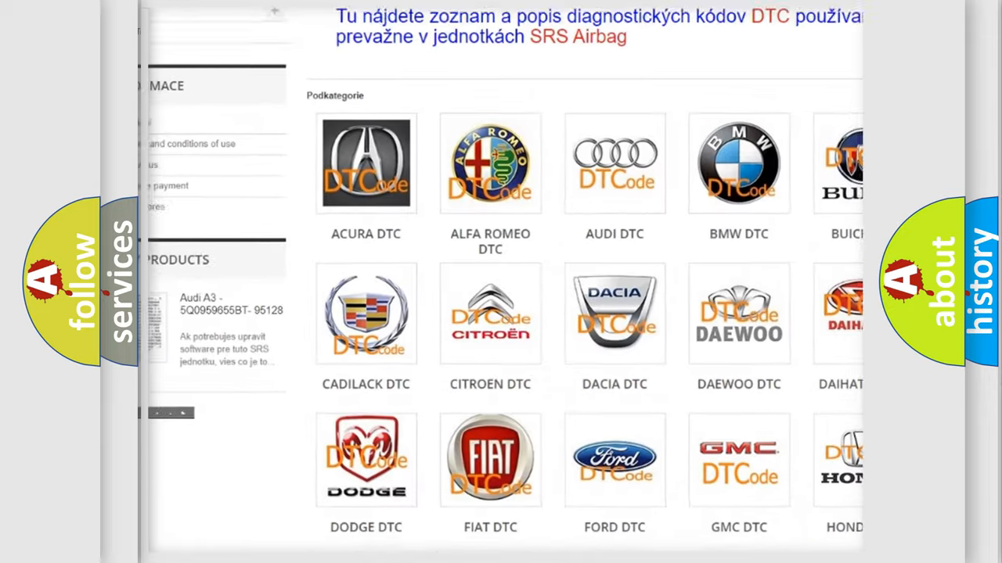
{"action": "scroll", "scroll_direction": "down", "scroll_amount": 3}
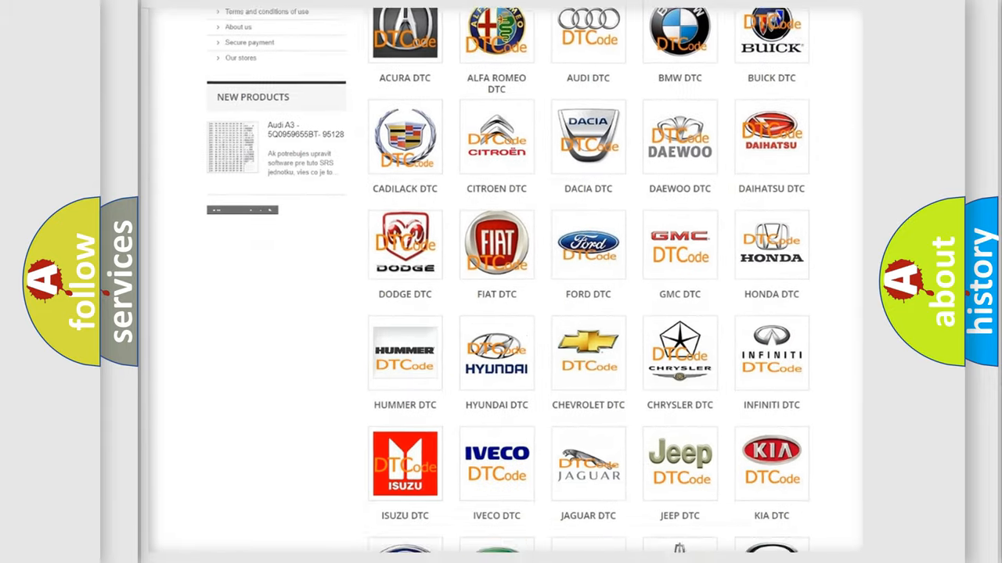
{"action": "scroll", "scroll_direction": "down", "scroll_amount": 3}
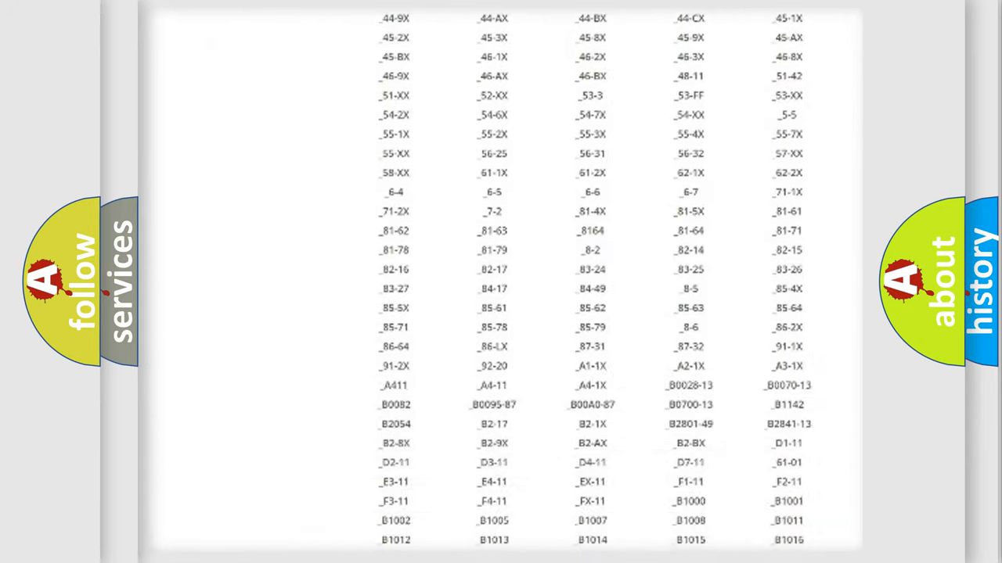
{"action": "scroll", "scroll_direction": "down", "scroll_amount": 3}
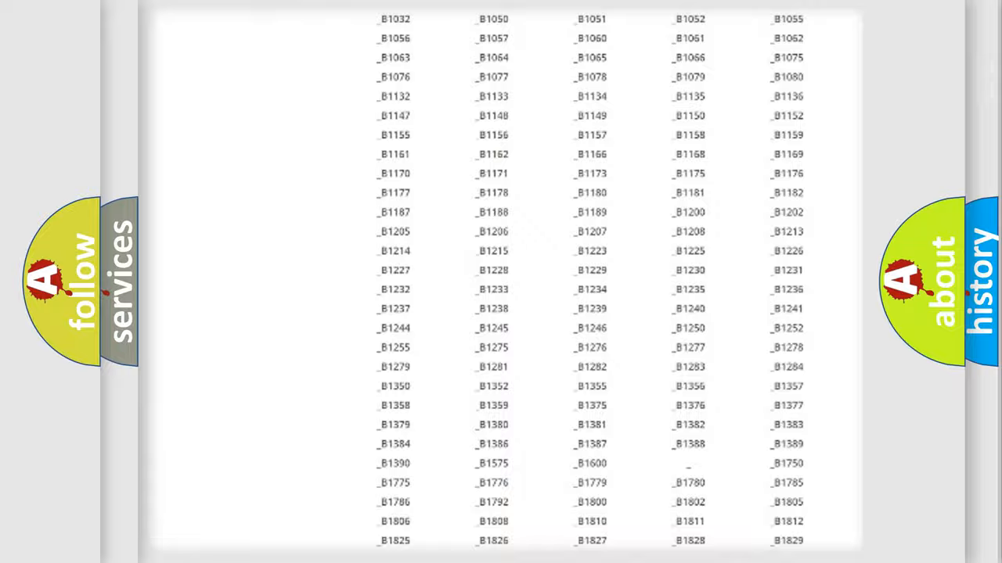